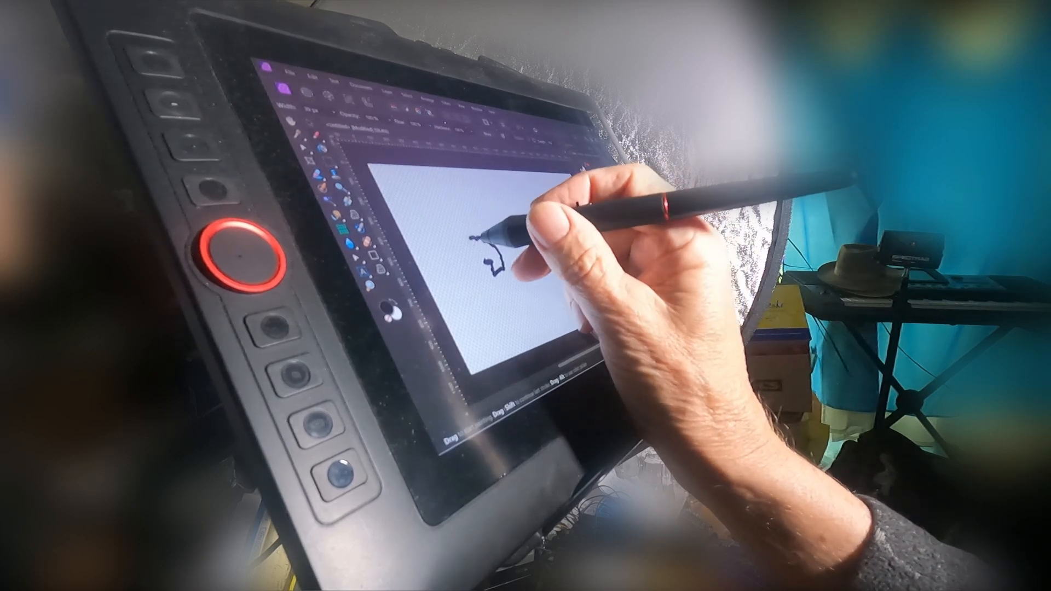
Draw a rough black freehand loop around the small squiggle with the brush
{"action": "left_click_drag", "start_coordinate": [473, 235], "coordinate": [503, 281]}
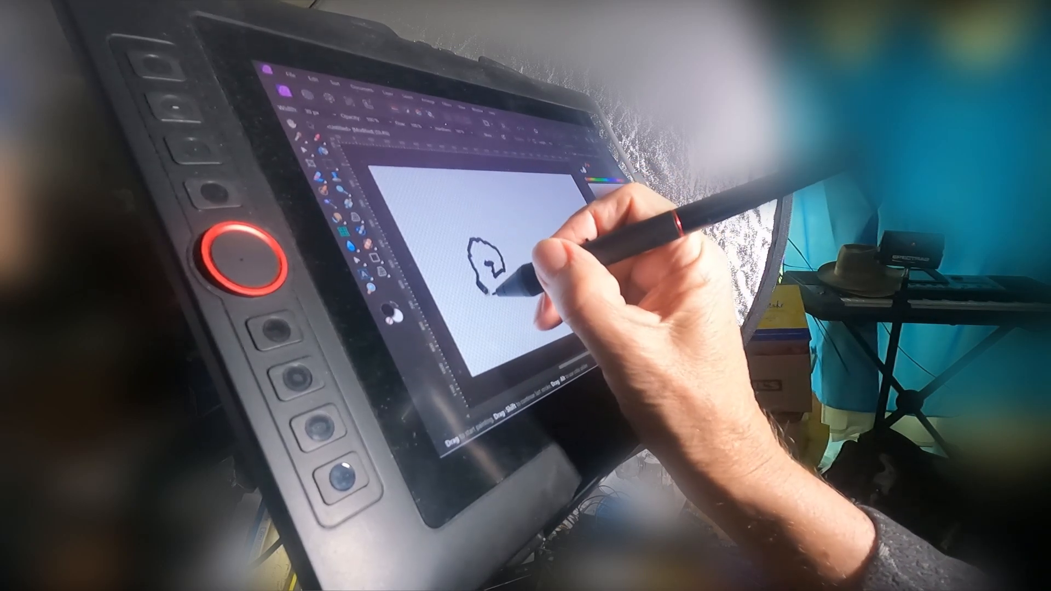